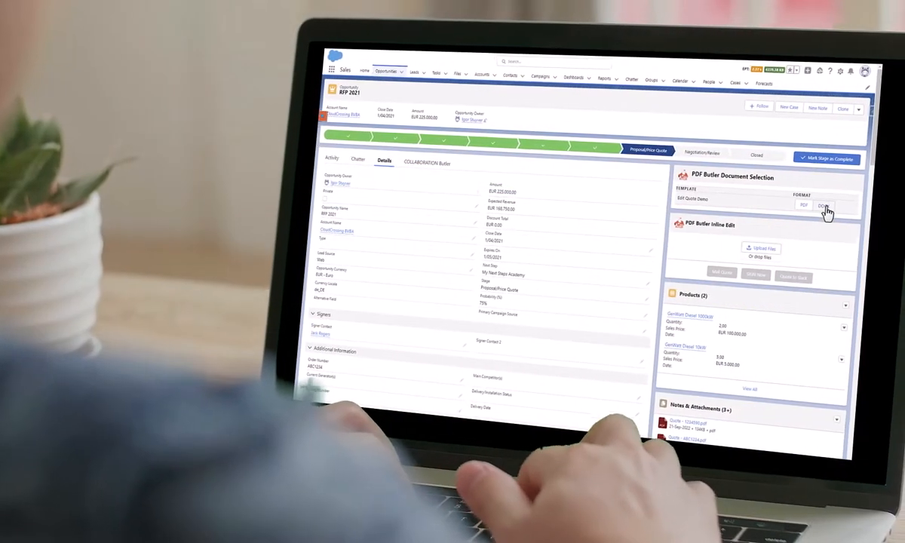
left_click(822, 205)
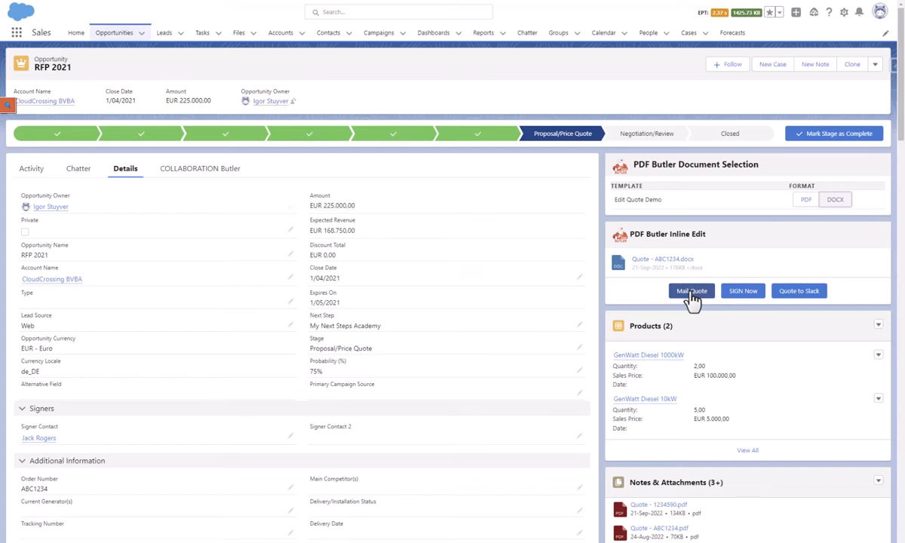
left_click(691, 290)
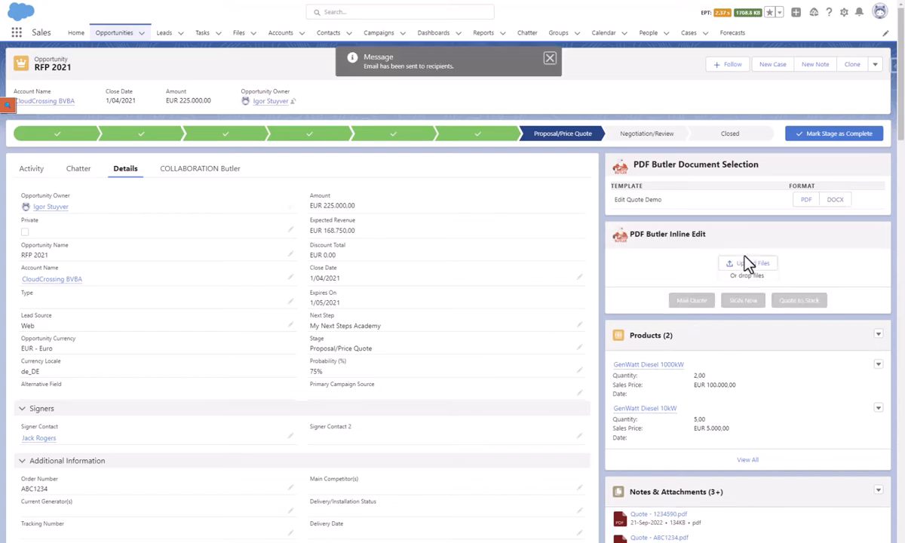
left_click(32, 168)
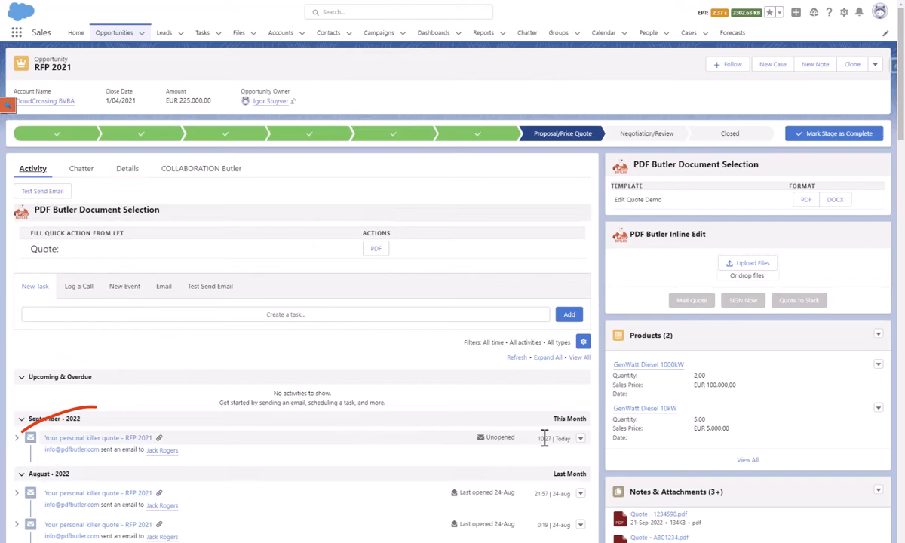